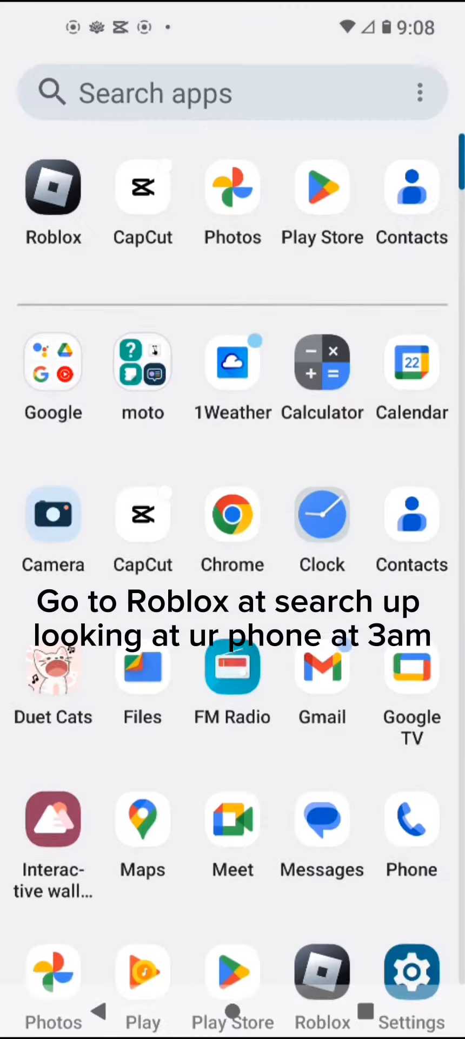
Launch Roblox from the app drawer.
{"action": "left_click", "coordinate": [53, 187]}
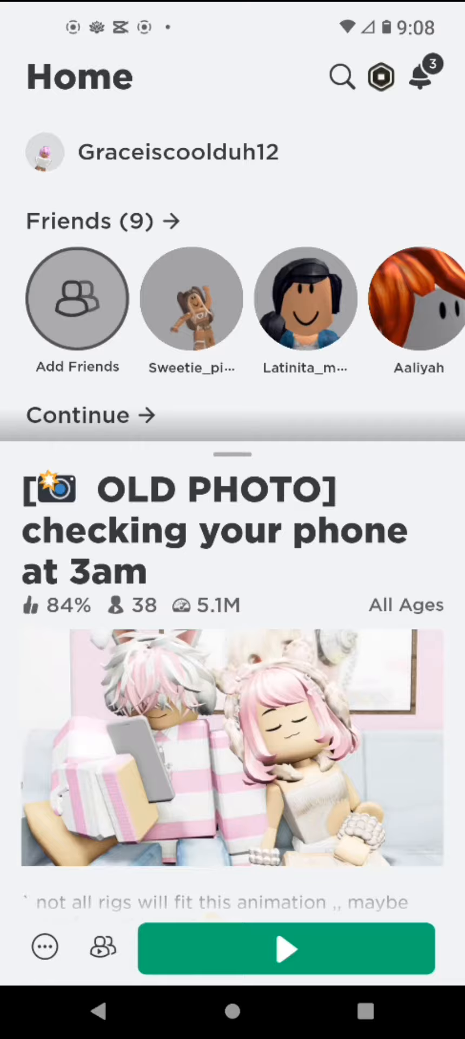
Play the Roblox experience, then start a new CapCut project holding the 12-second clip.
{"action": "left_click", "coordinate": [286, 950]}
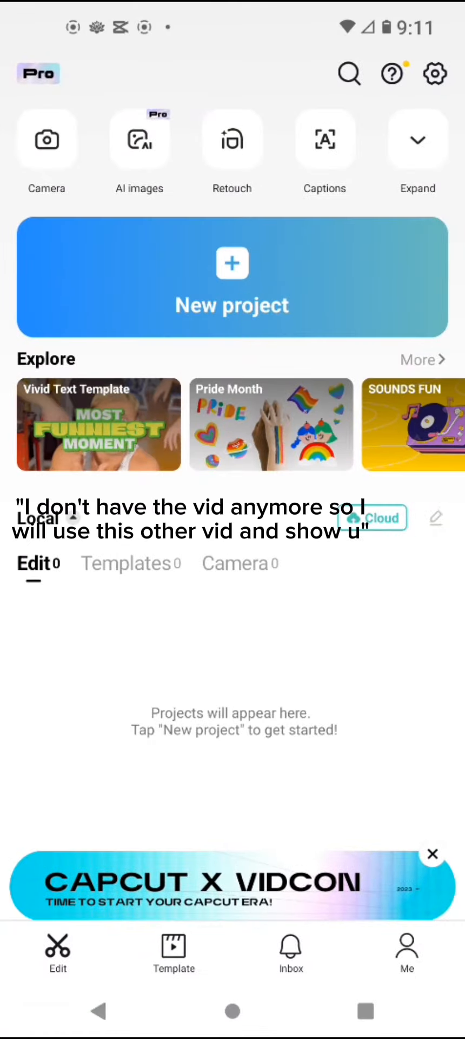
{"action": "left_click", "coordinate": [232, 277]}
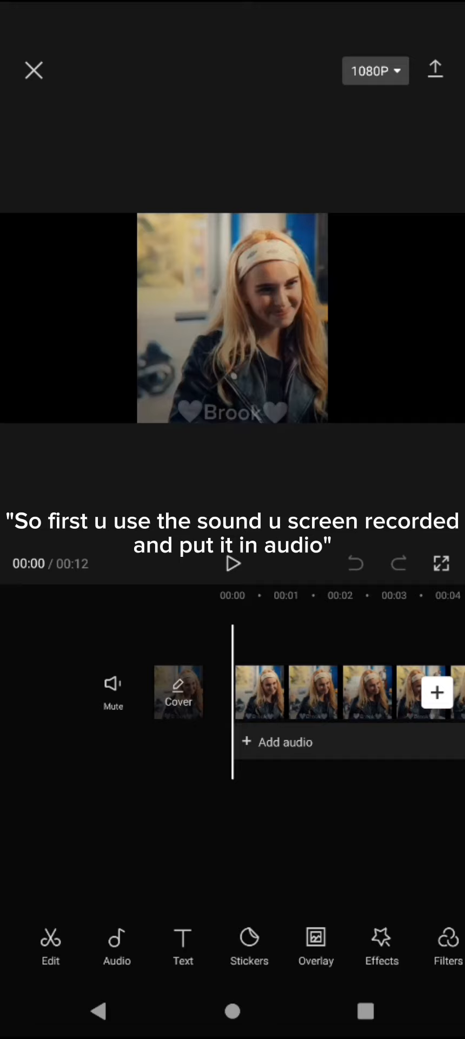
Reach the Text tools in the editor's bottom toolbar for the 12-second clip.
{"action": "left_click", "coordinate": [116, 948]}
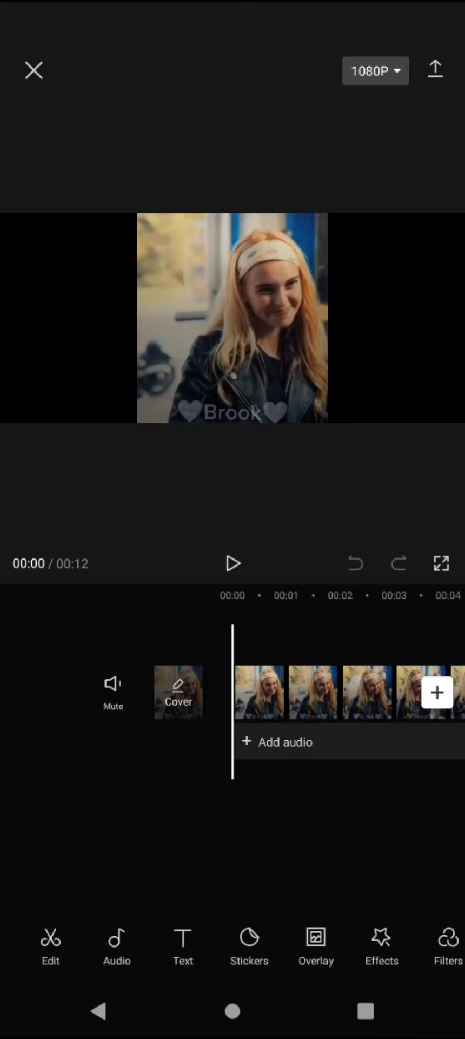
{"action": "scroll", "scroll_direction": "left", "scroll_amount": 3}
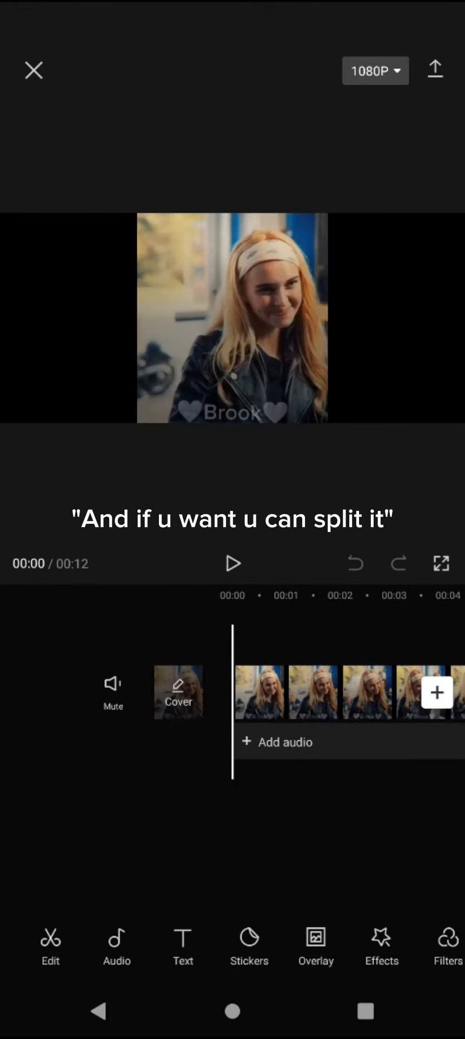
{"action": "left_click", "coordinate": [183, 948]}
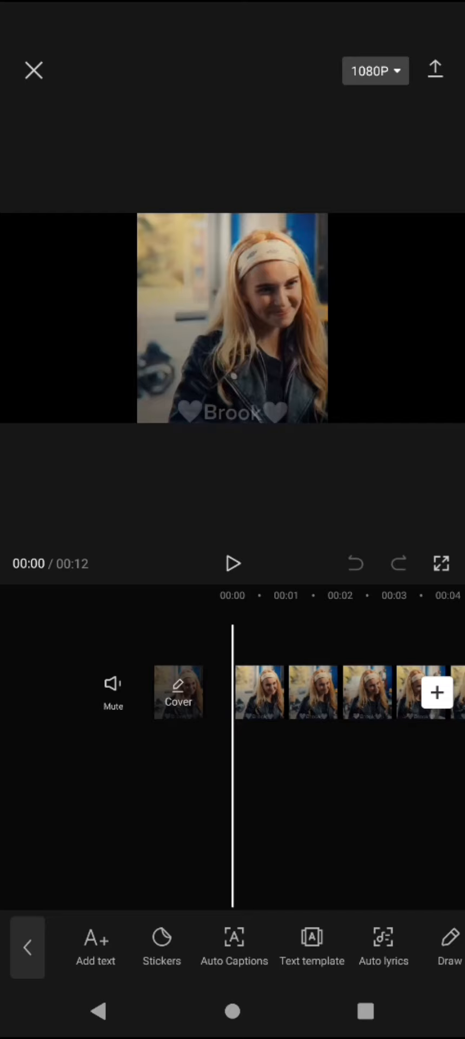
Add a blank text box and close it without entering any text.
{"action": "left_click", "coordinate": [95, 948]}
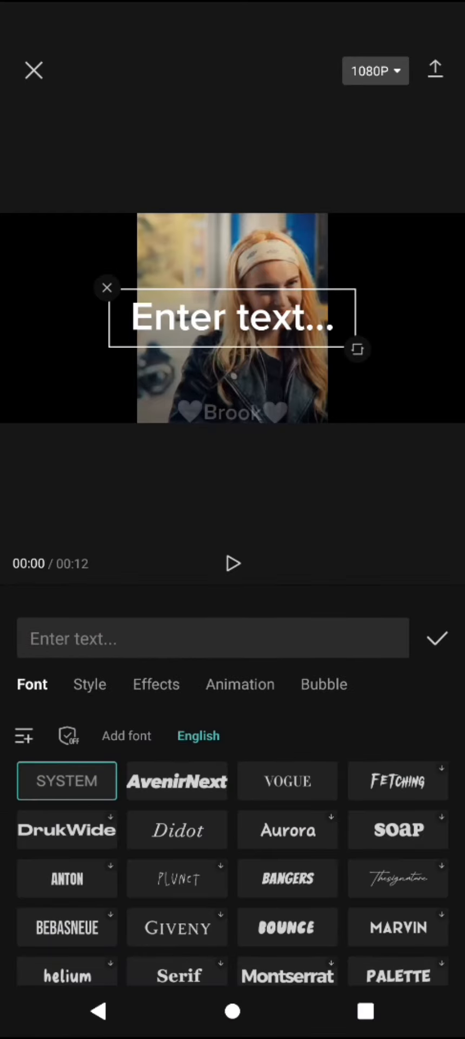
{"action": "left_click", "coordinate": [177, 972]}
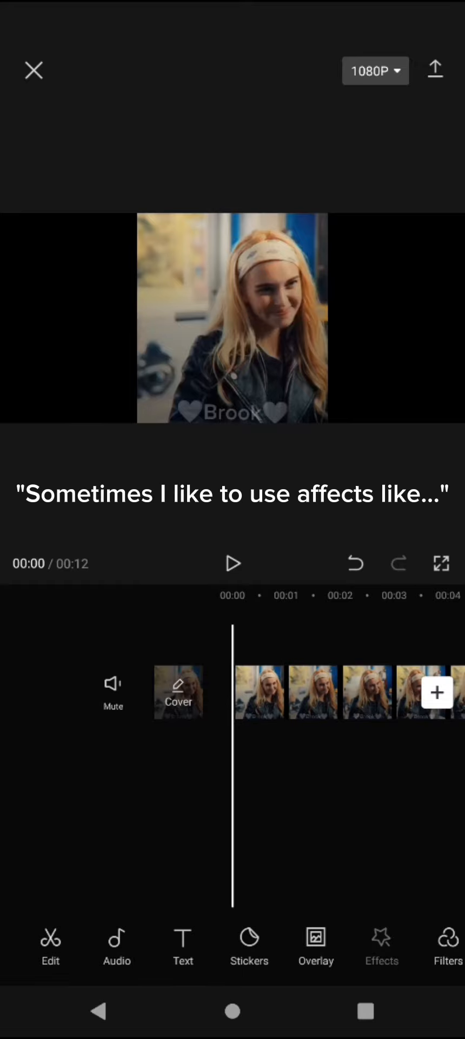
Browse the video effects library, scrolling the list and returning to Trending.
{"action": "left_click", "coordinate": [381, 948]}
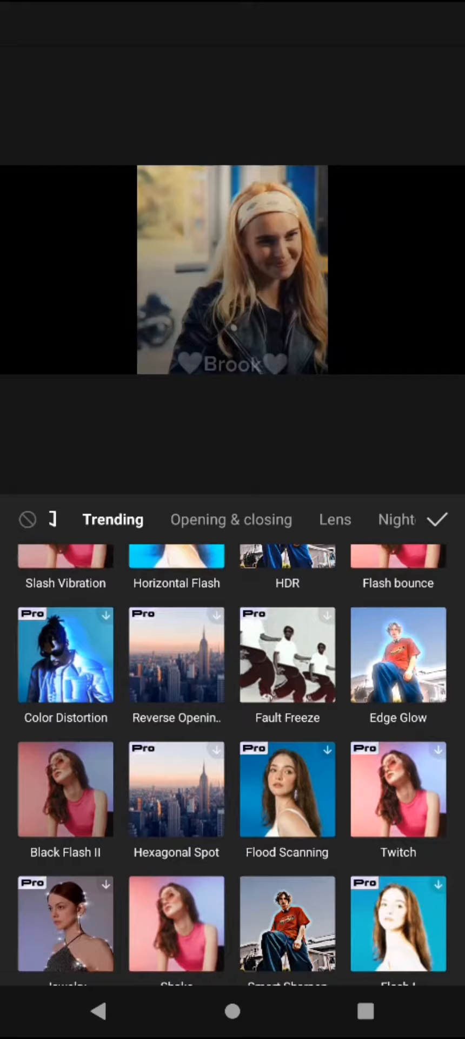
{"action": "scroll", "scroll_direction": "up", "scroll_amount": 3}
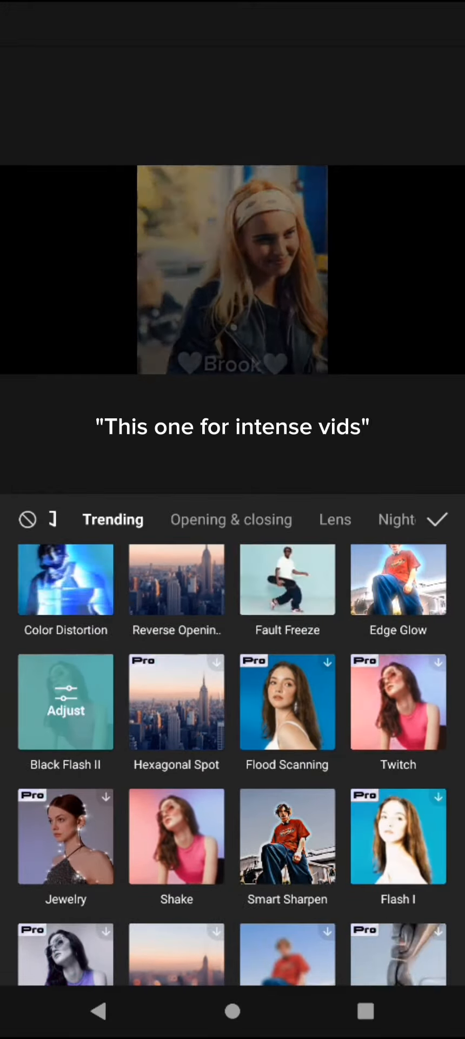
{"action": "scroll", "scroll_direction": "up", "scroll_amount": 3}
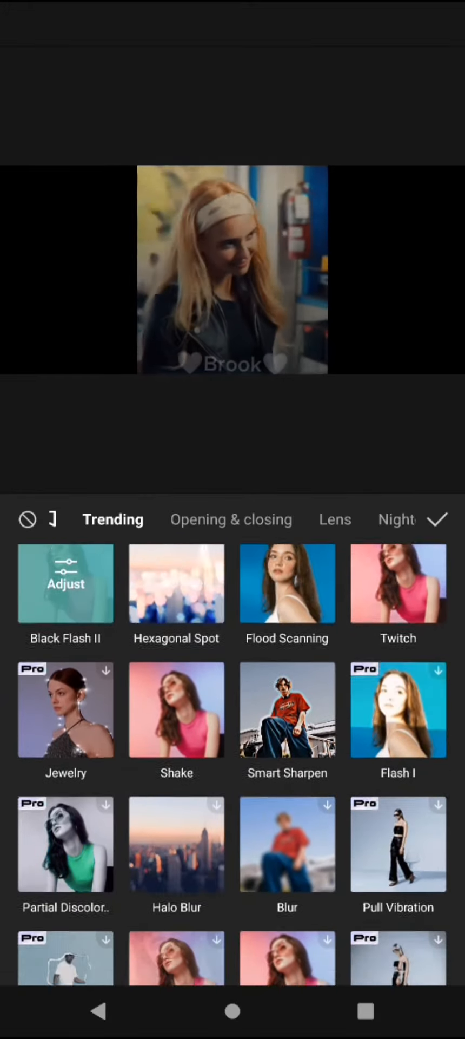
{"action": "scroll", "scroll_direction": "up", "scroll_amount": 3}
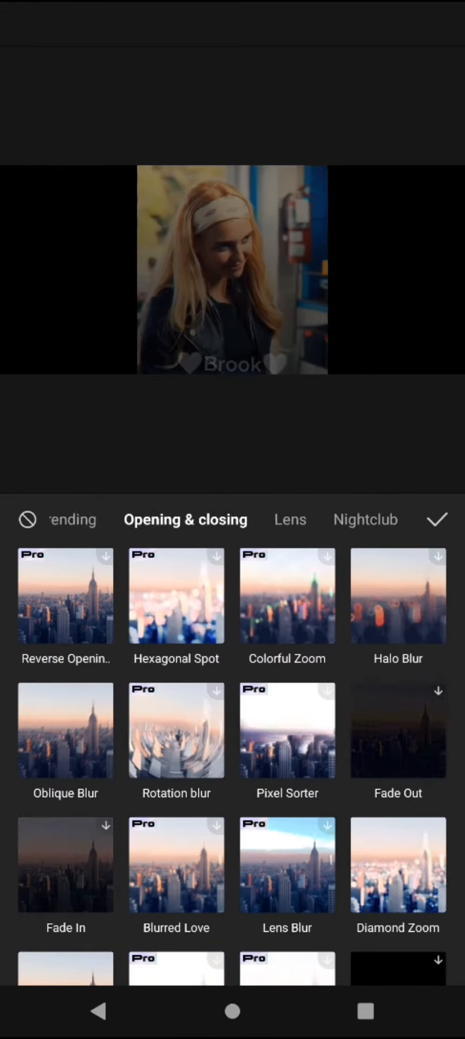
{"action": "left_click", "coordinate": [73, 520]}
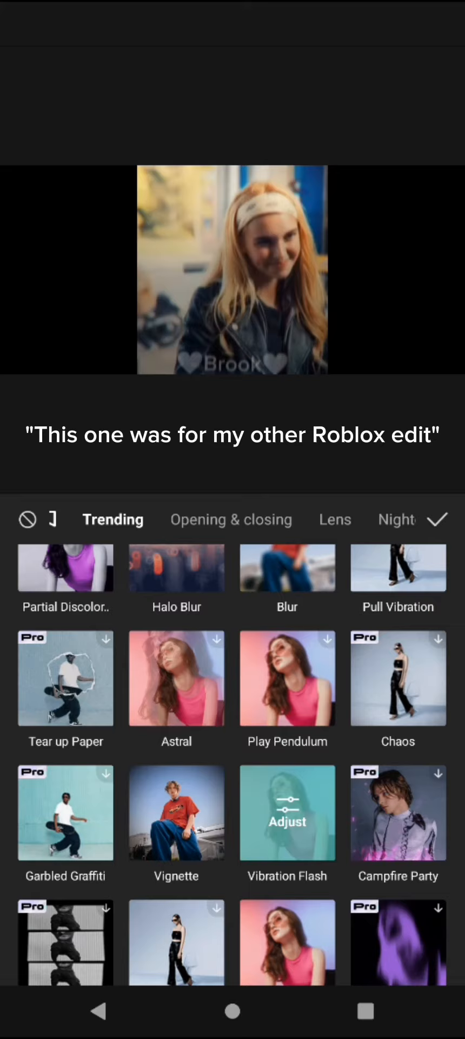
Check Lens and TV categories, then apply Retro Film Frame 1 and confirm it.
{"action": "left_click", "coordinate": [334, 518]}
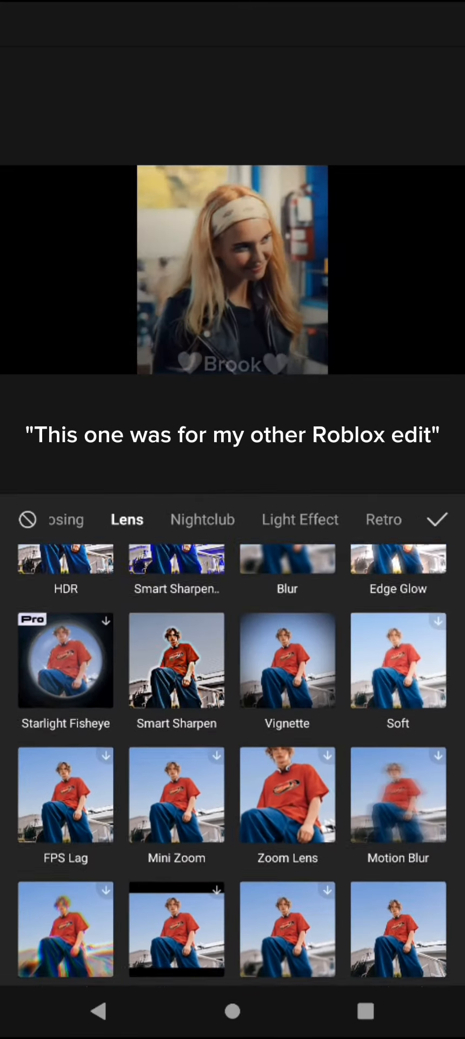
{"action": "left_click", "coordinate": [203, 519]}
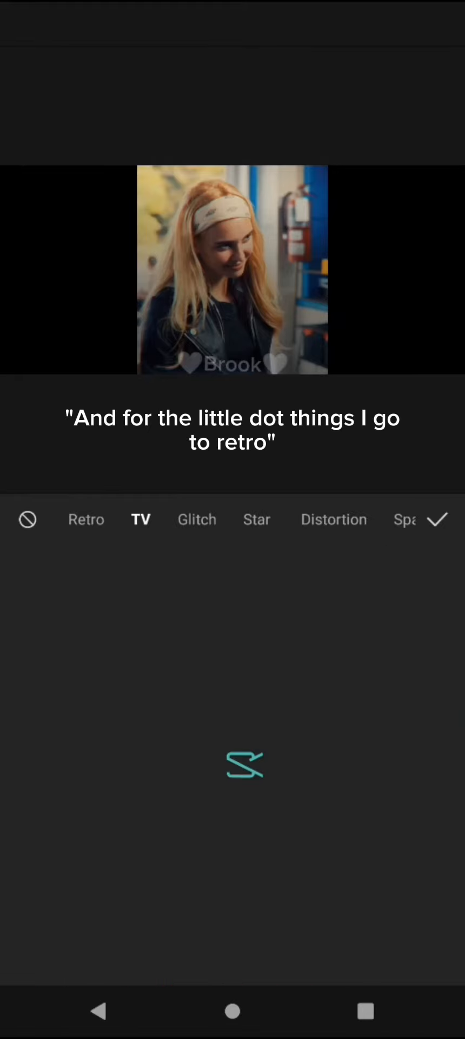
{"action": "left_click", "coordinate": [85, 519]}
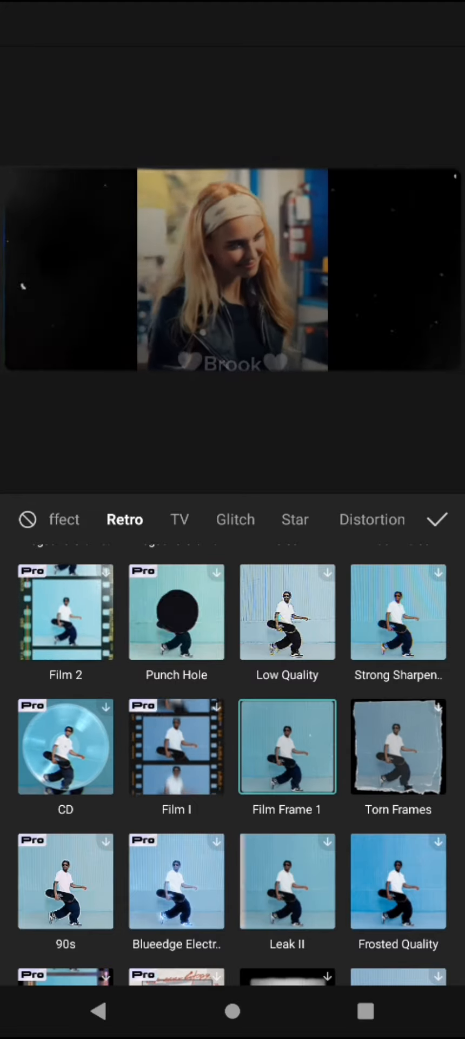
{"action": "left_click", "coordinate": [438, 520]}
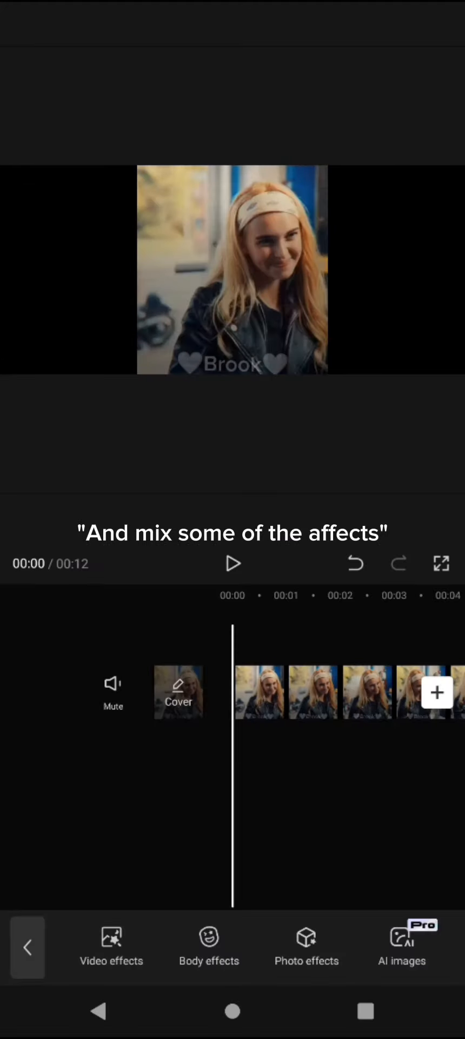